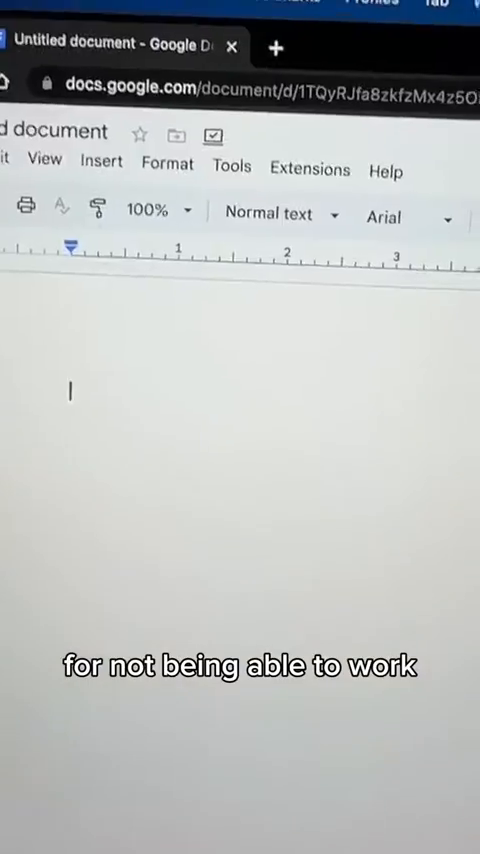
type("This st")
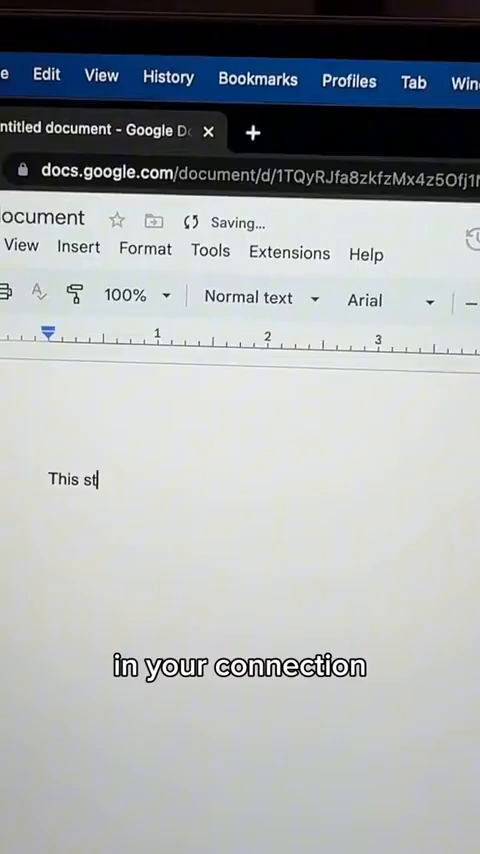
type("ills wor")
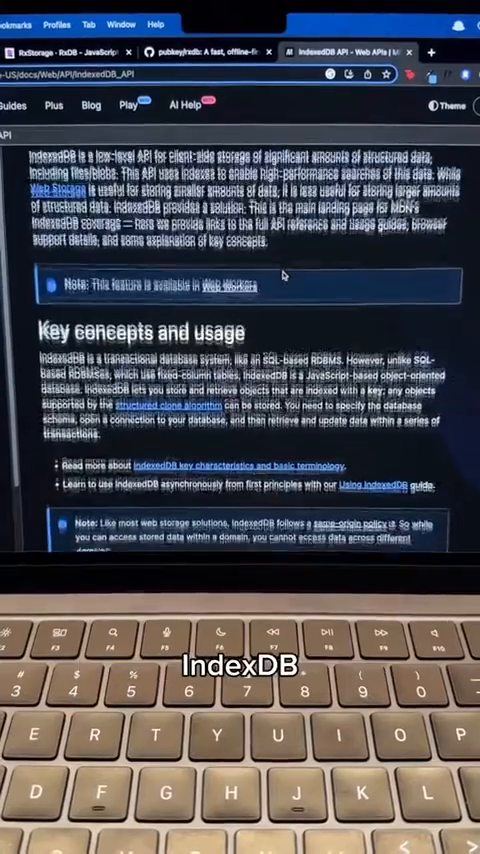
scroll("down", 3)
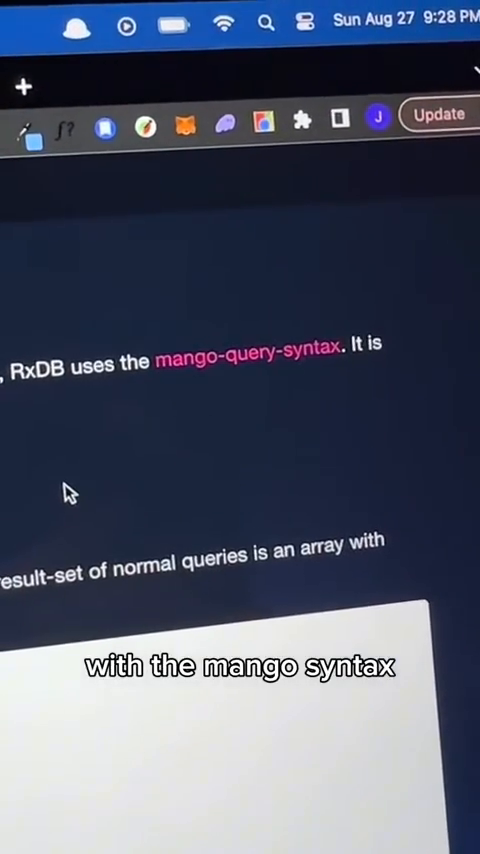
scroll("down", 3)
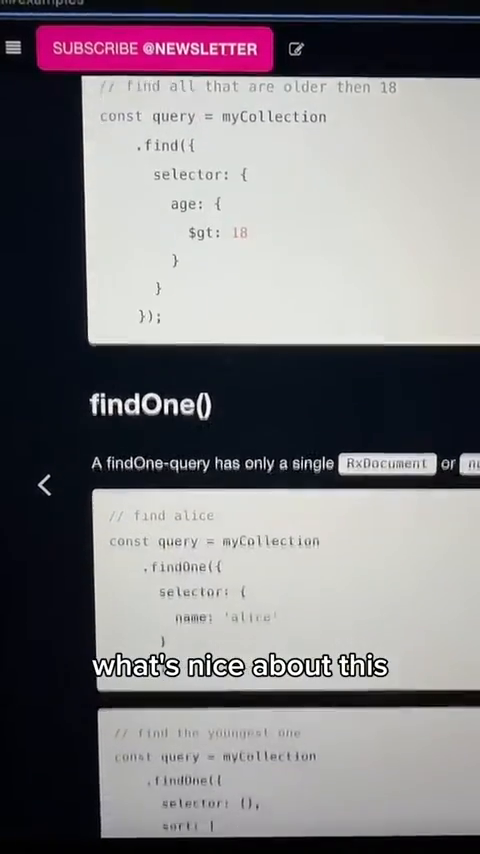